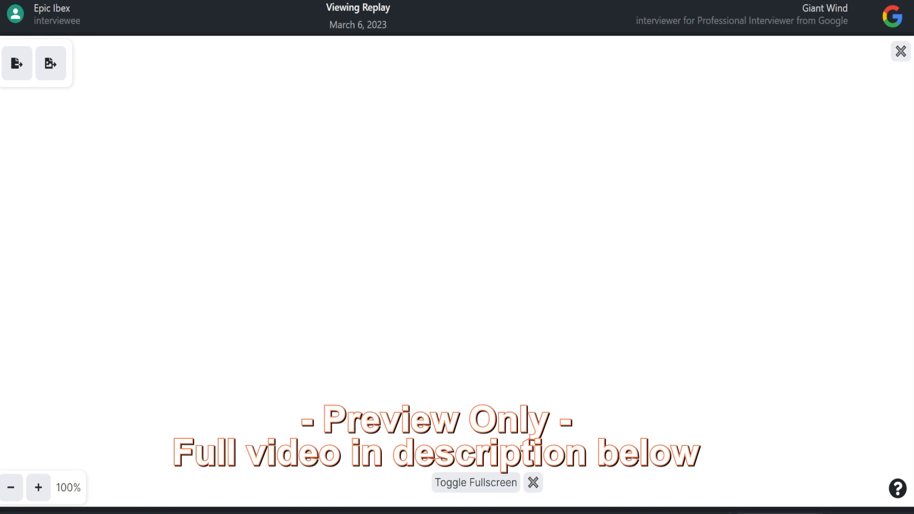
- Write the title 'Design the Youtube Shorts Platform.' as a text note at the top
left_click(503, 483)
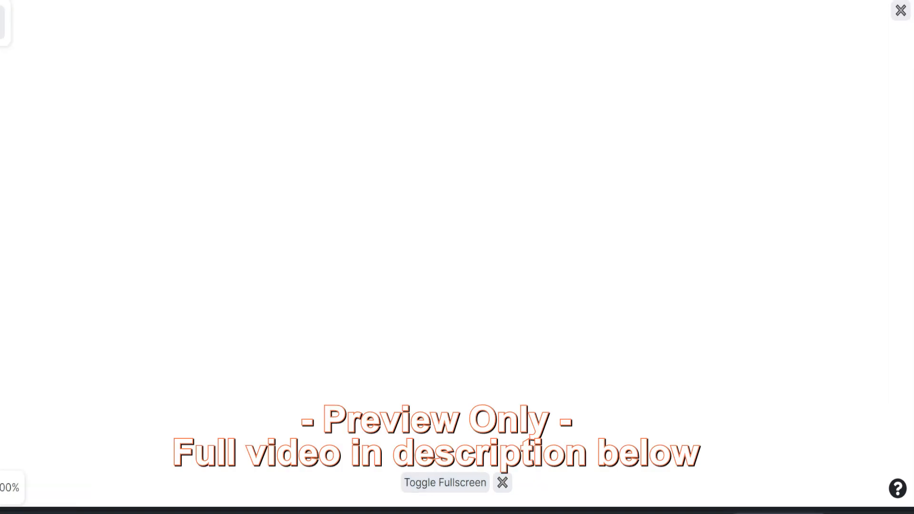
type("Des")
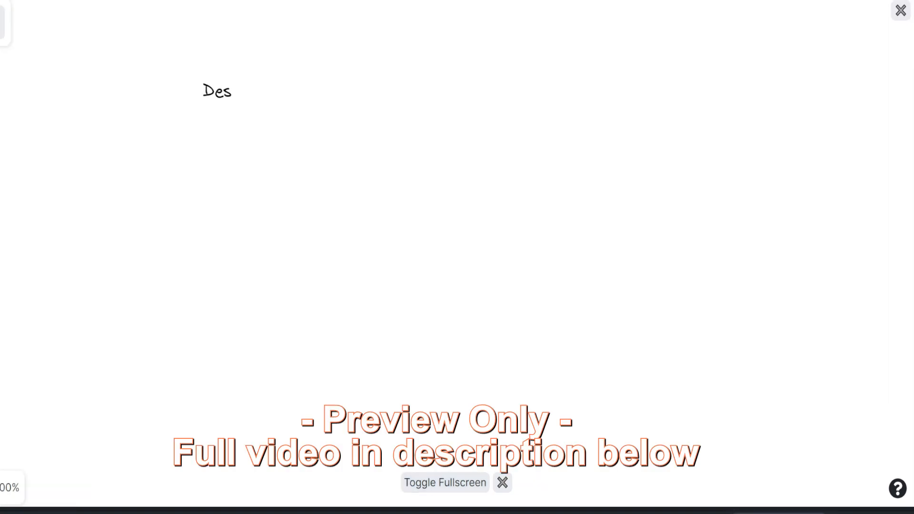
type("ign the Youtube")
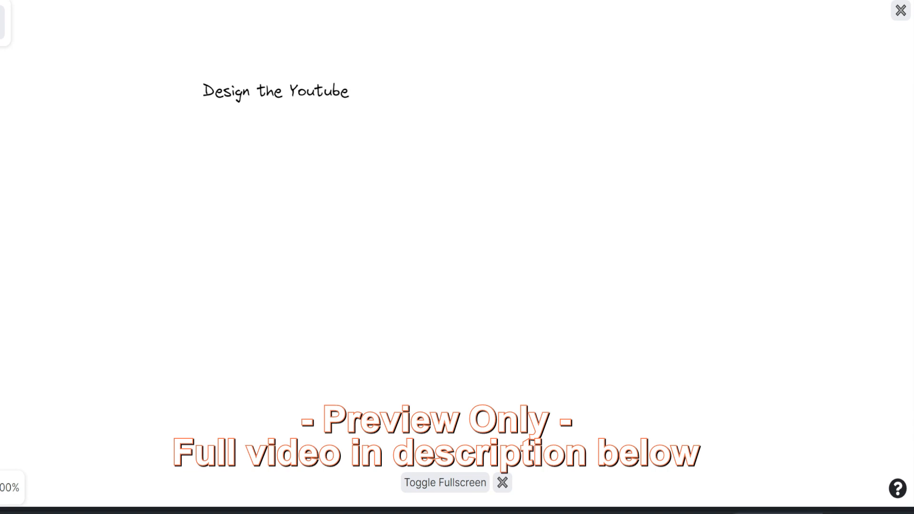
type("Shorts Platform.")
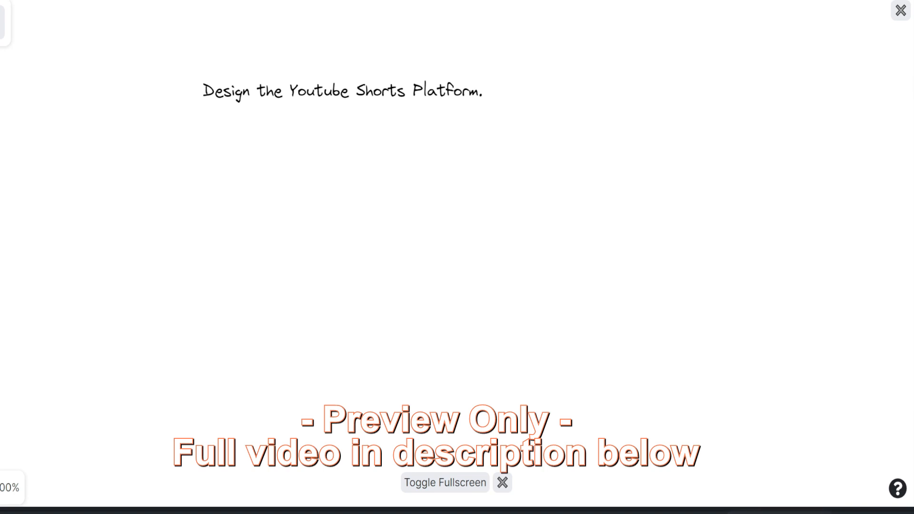
- Write the 'Functional:' heading below the title with an empty item '1.'
type("Functional:")
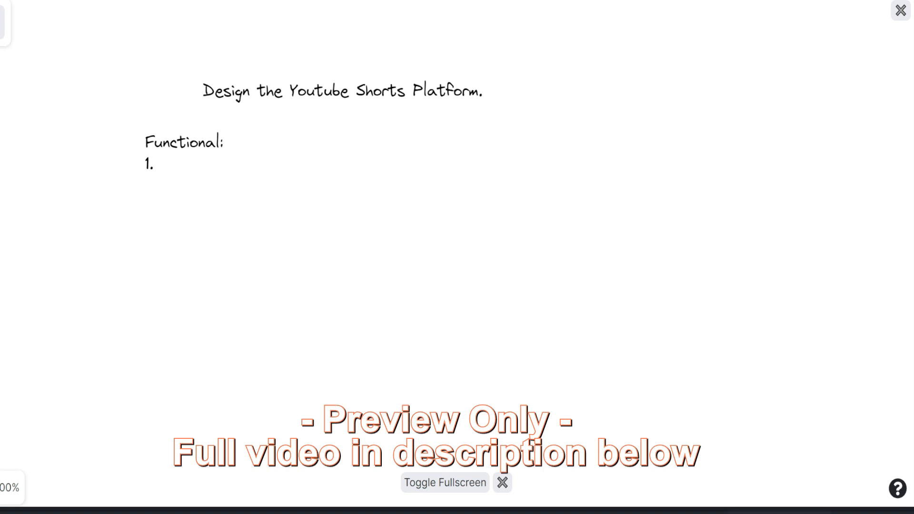
- List '1. Videos meant for mobile (primarily).' and '2. Short videos (1-2 mins).'
type("V")
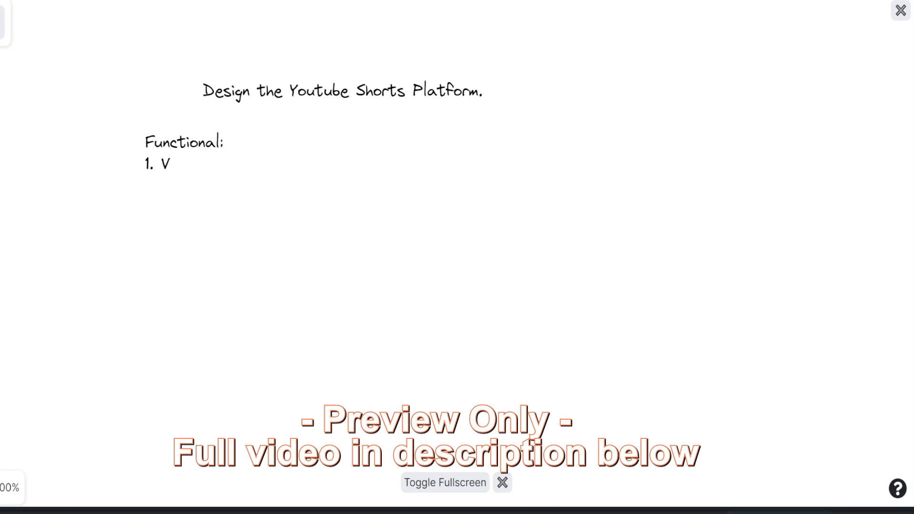
type("ideos ment for mov")
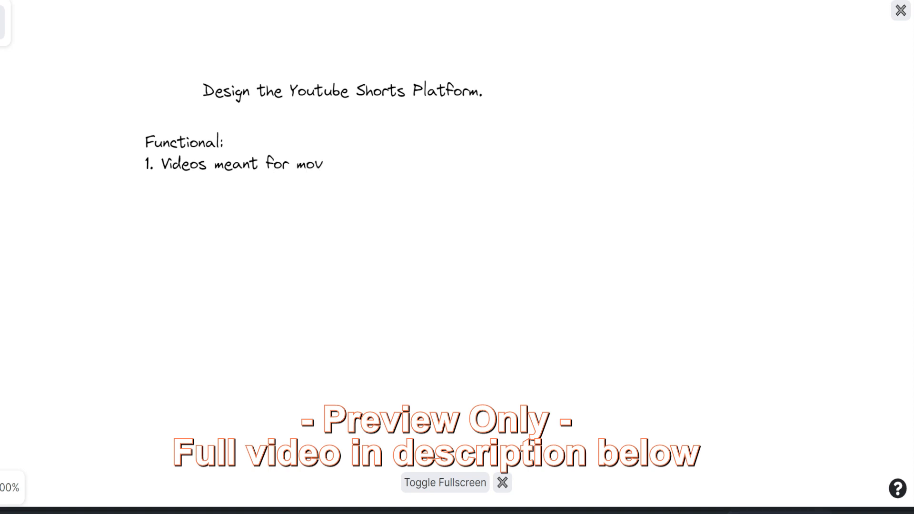
type("ile")
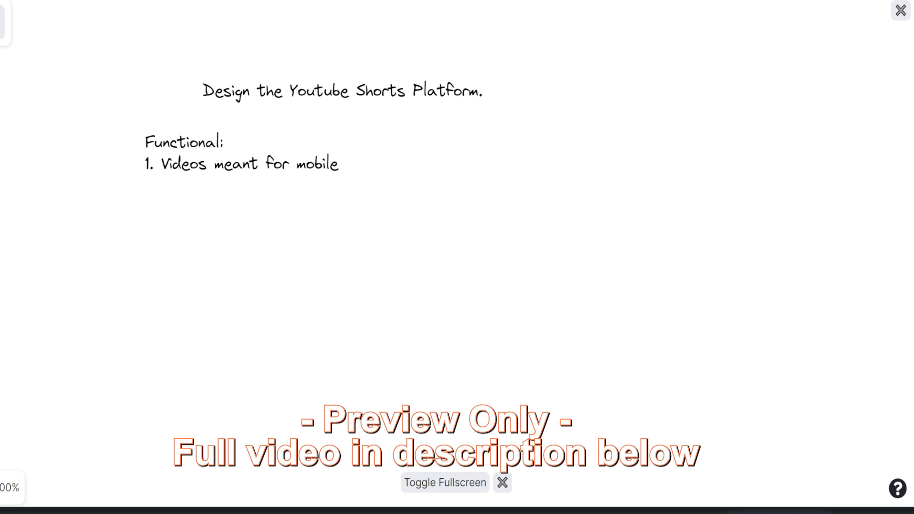
type("(primarily).")
type("2. SHo")
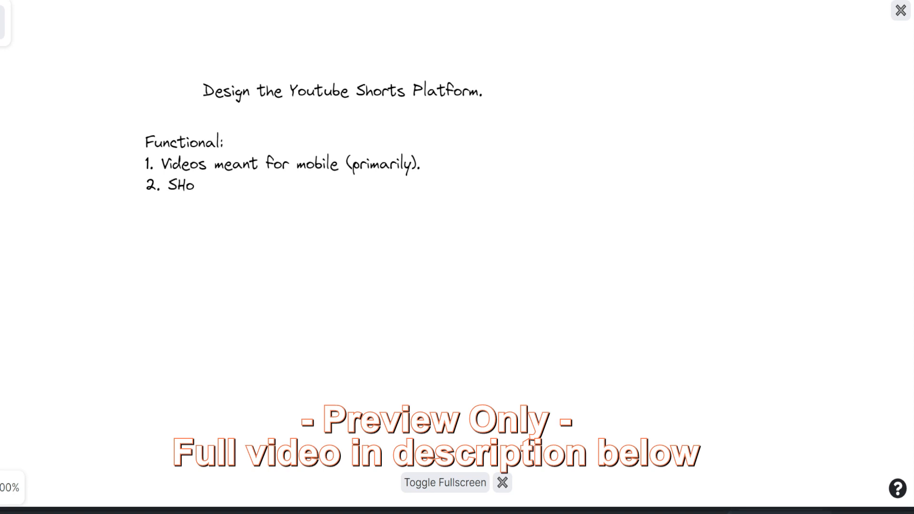
type("Short v")
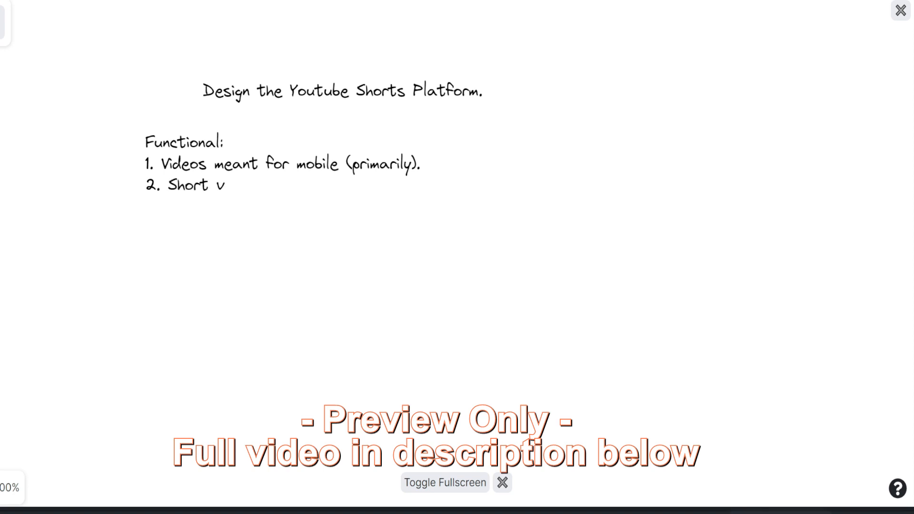
type("ideos (1-2 mins")
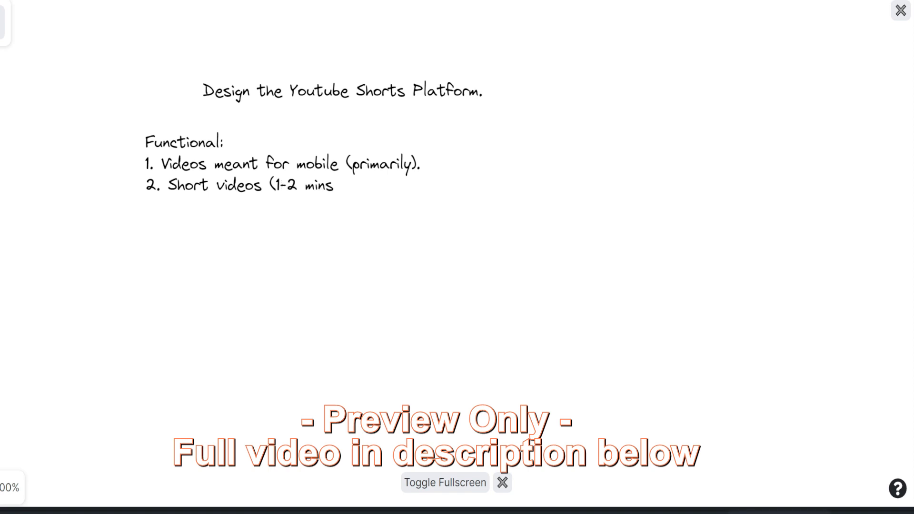
type(").")
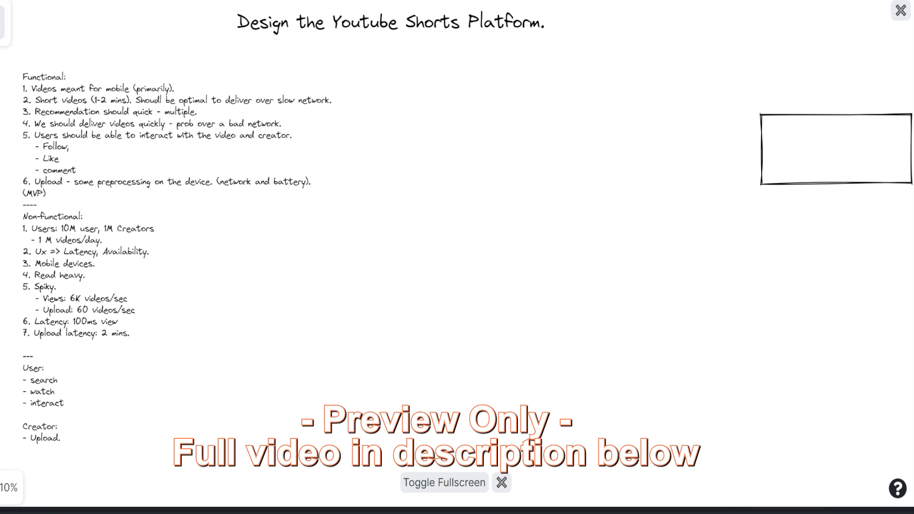
- Label the first service box beside the tall central box 'Search'
type("Searc")
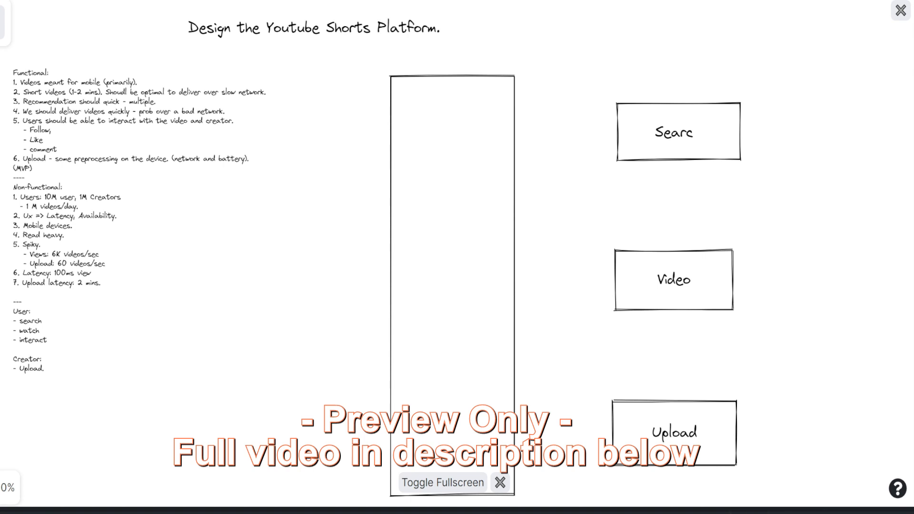
- Label the tall central box 'App G/w (L7)' as the application gateway
type("App G/w")
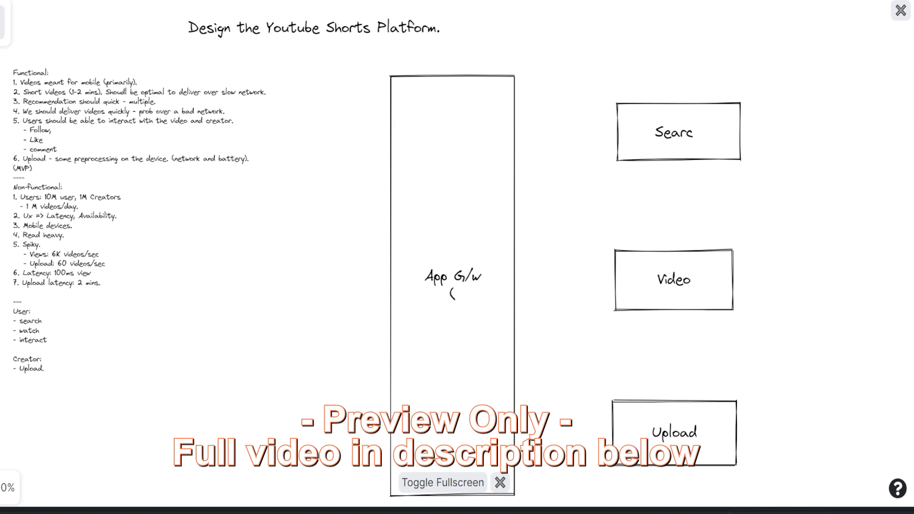
type("L7)")
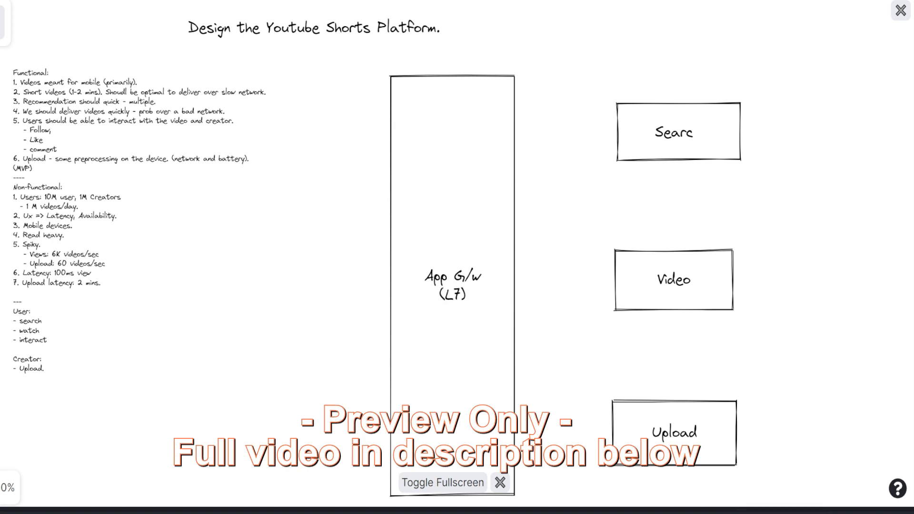